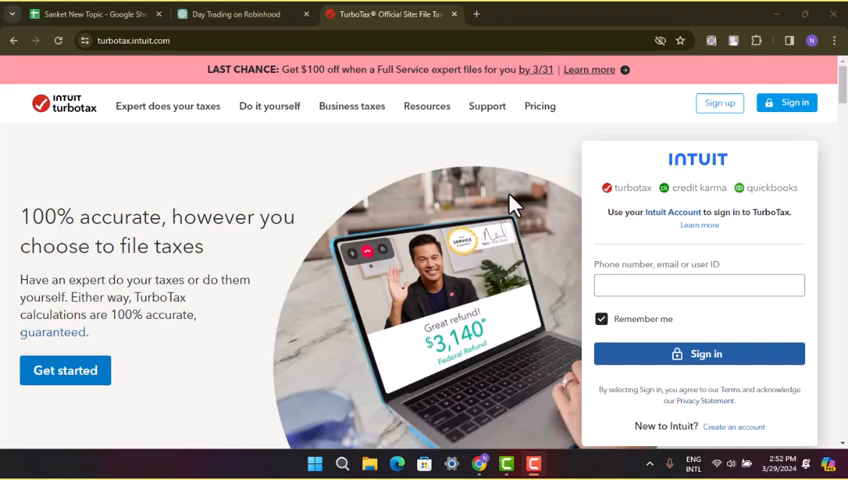
mouse_move(610, 256)
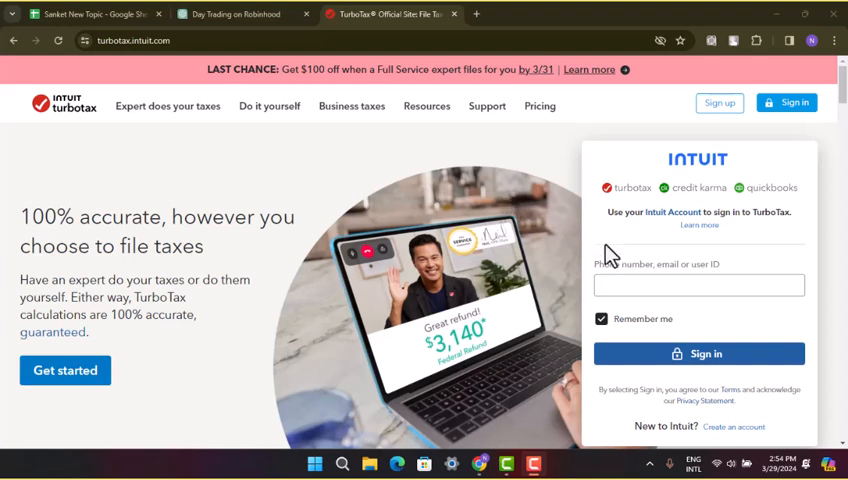